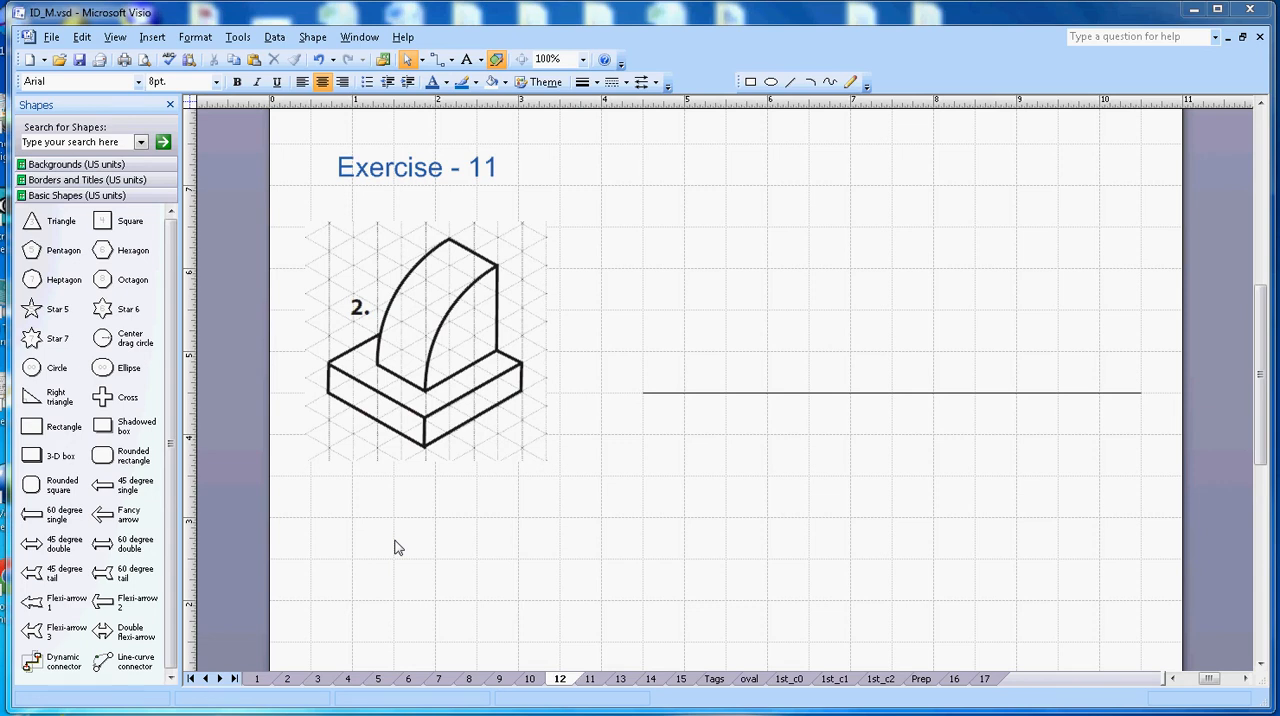
{"action": "mouse_move", "coordinate": [584, 560]}
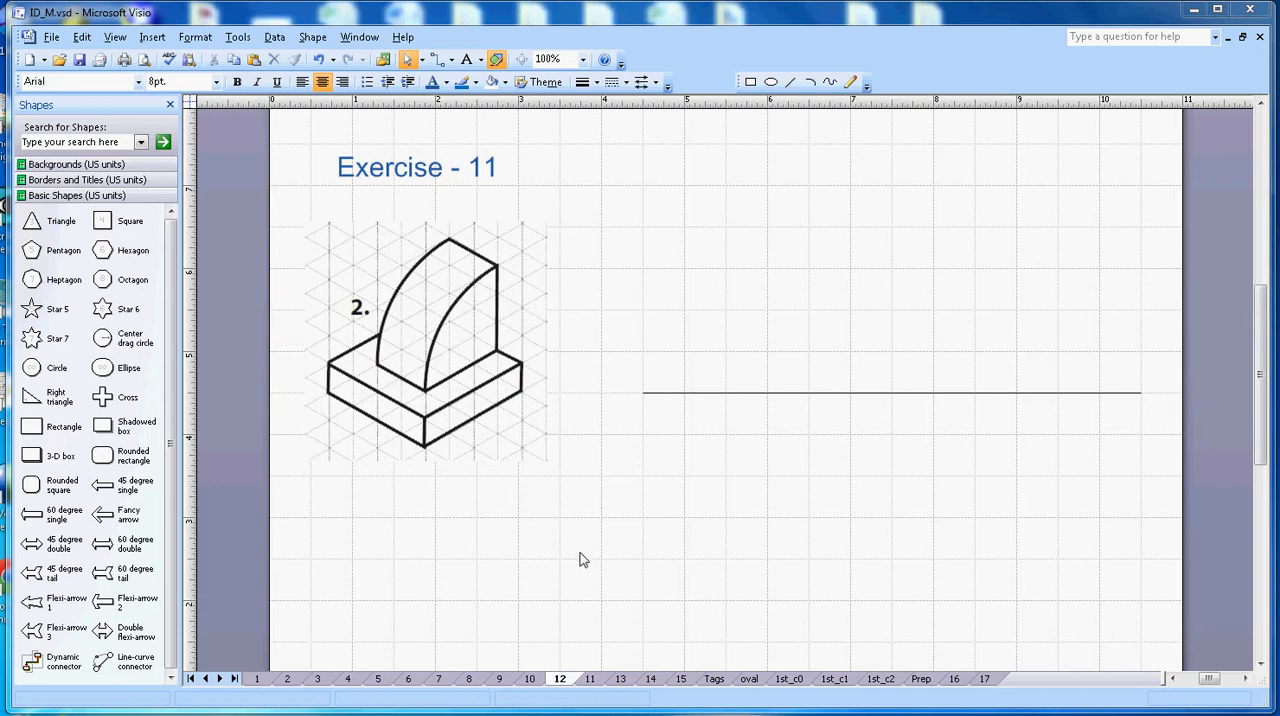
{"action": "mouse_move", "coordinate": [436, 408]}
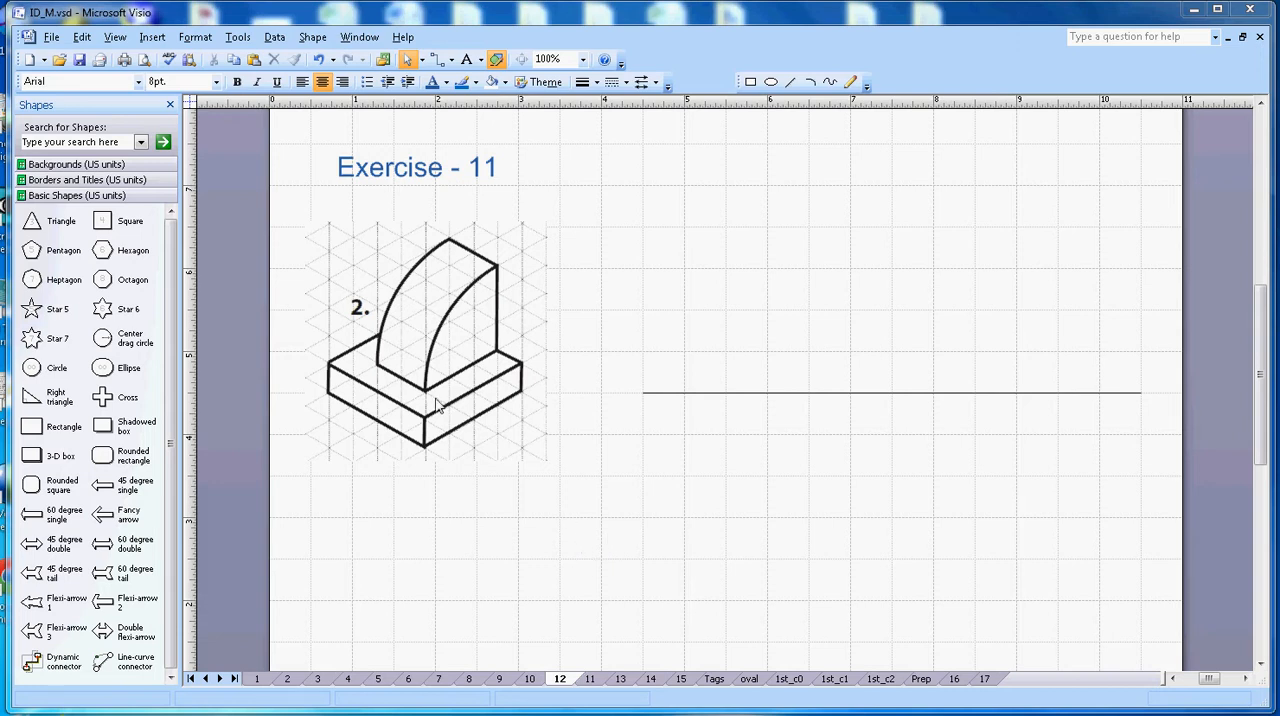
{"action": "mouse_move", "coordinate": [452, 346]}
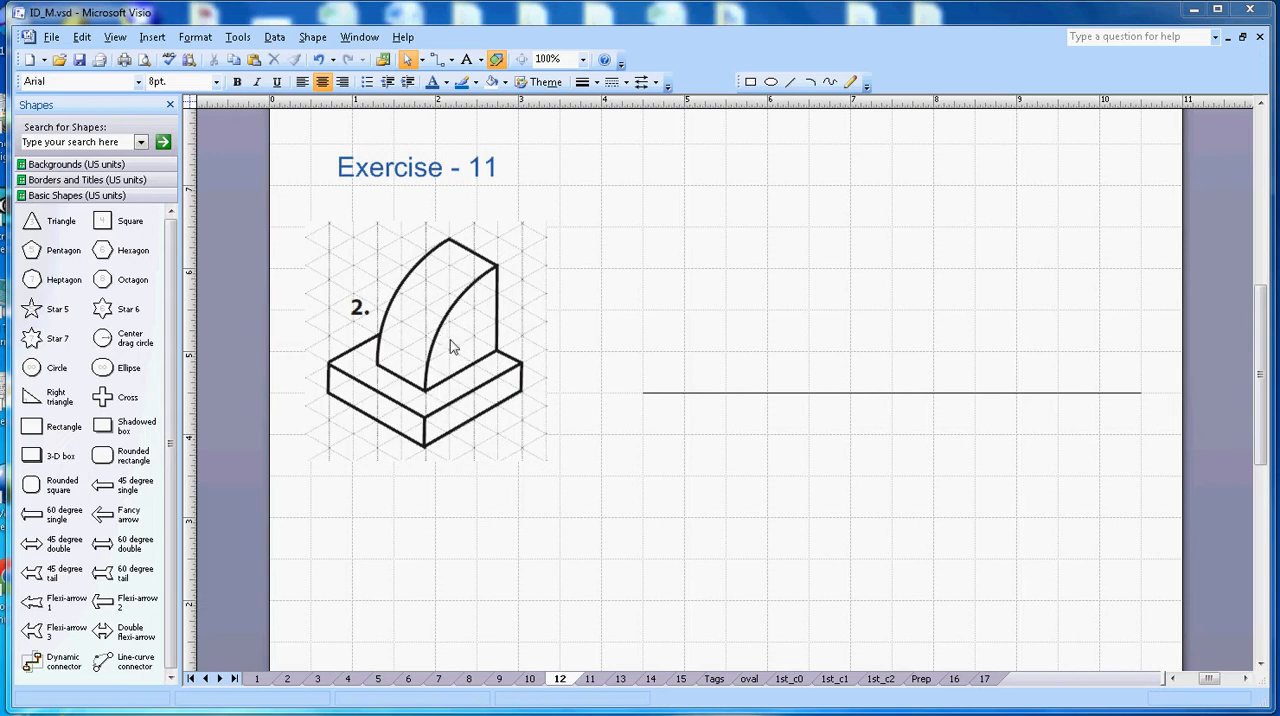
{"action": "mouse_move", "coordinate": [408, 368]}
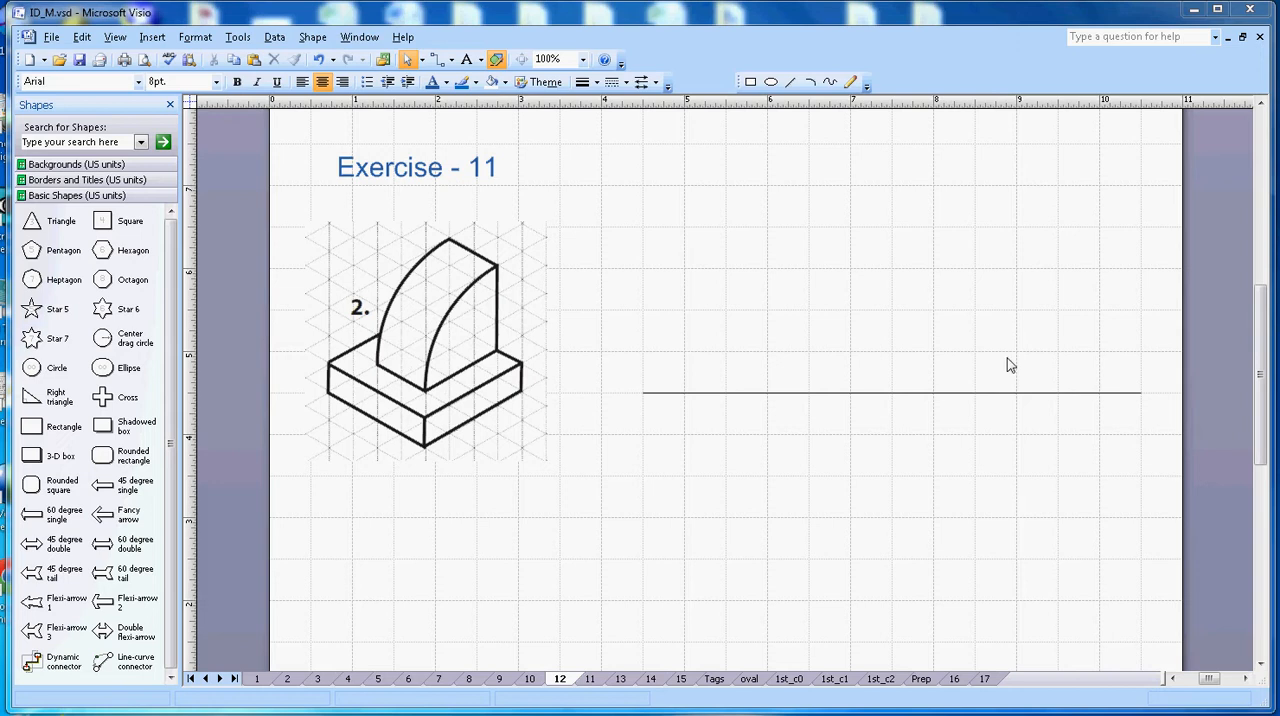
{"action": "mouse_move", "coordinate": [878, 352]}
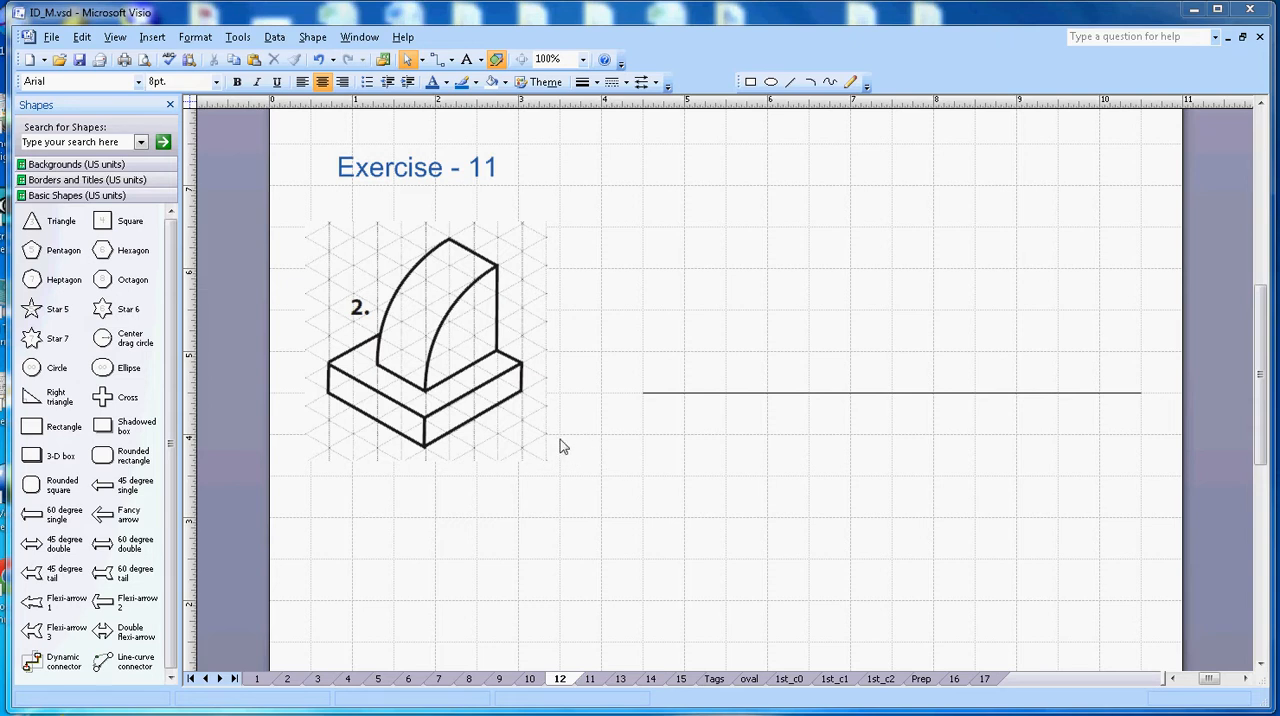
{"action": "mouse_move", "coordinate": [432, 252]}
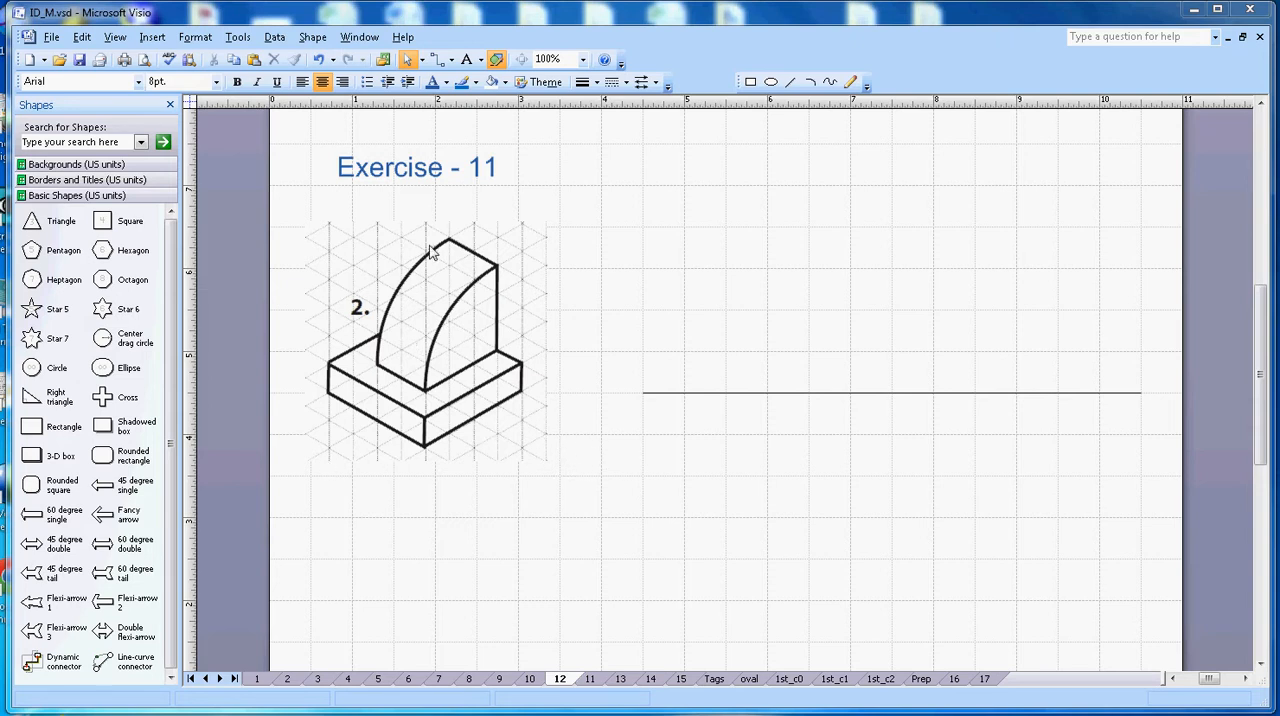
{"action": "mouse_move", "coordinate": [436, 194]}
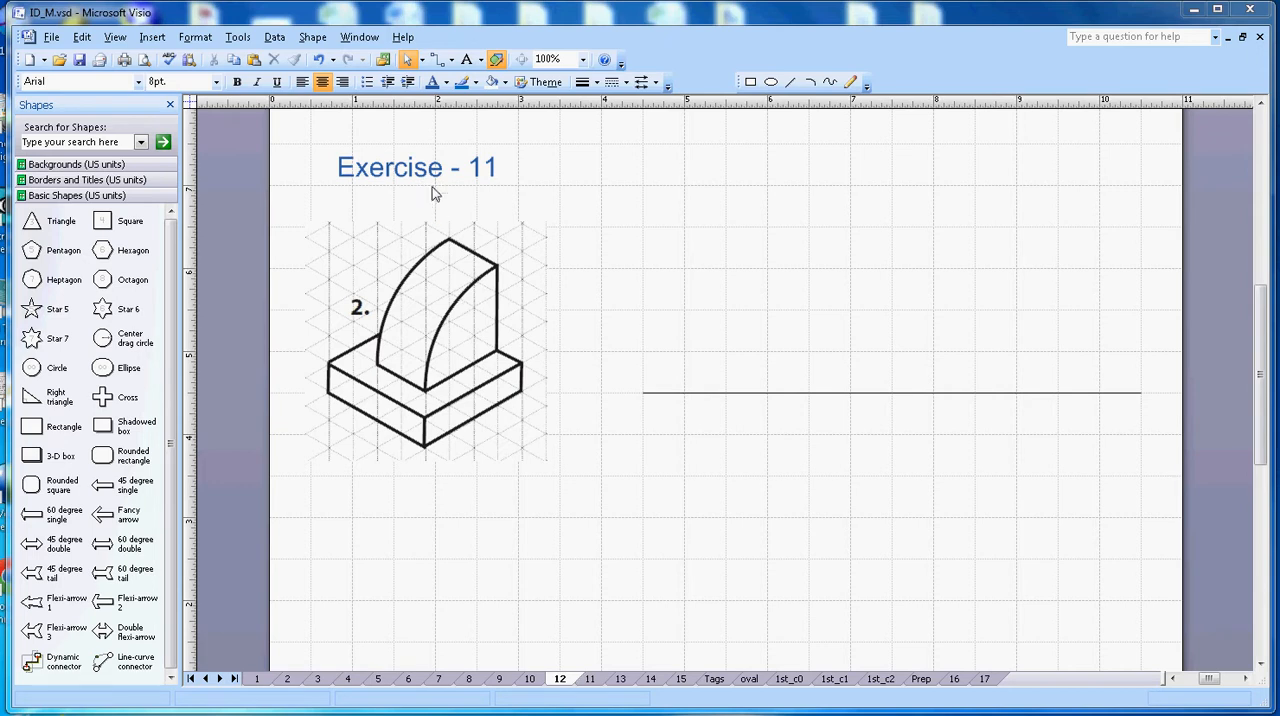
{"action": "mouse_move", "coordinate": [604, 244]}
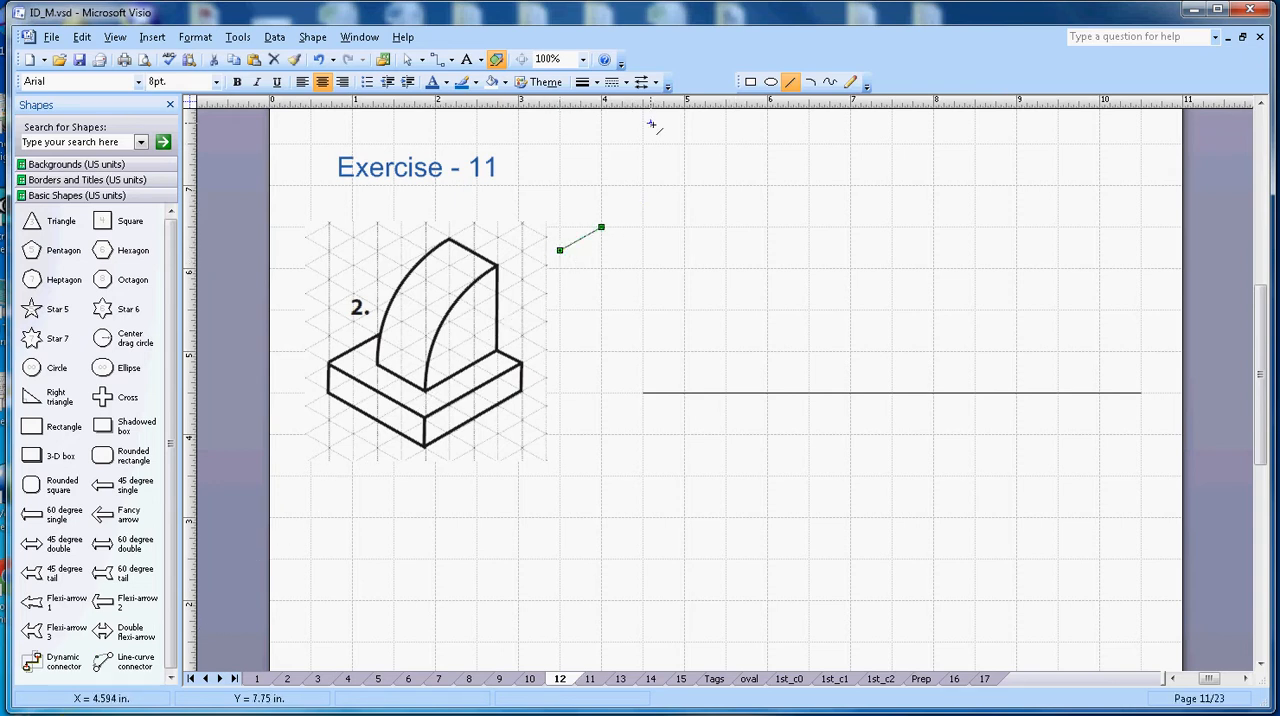
Step: Put arrowheads on two short lines at the block's corners to mark the viewing directions
{"action": "left_click", "coordinate": [656, 82]}
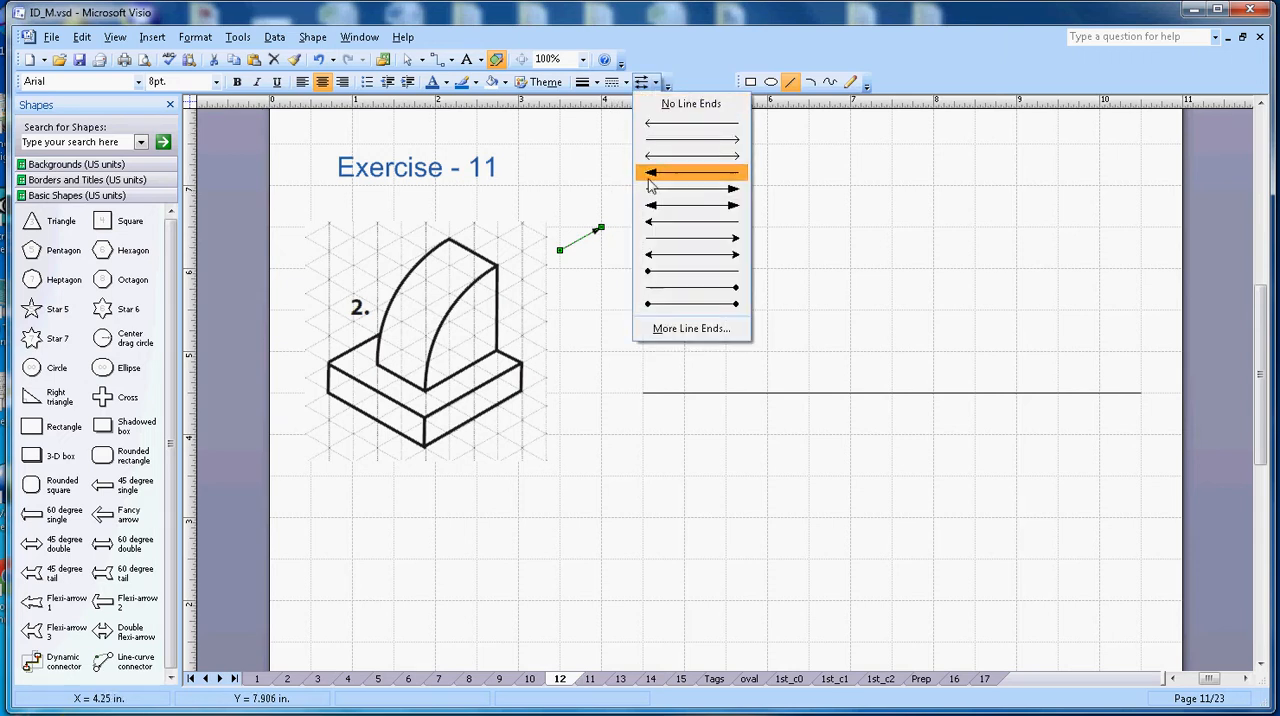
{"action": "left_click", "coordinate": [692, 172]}
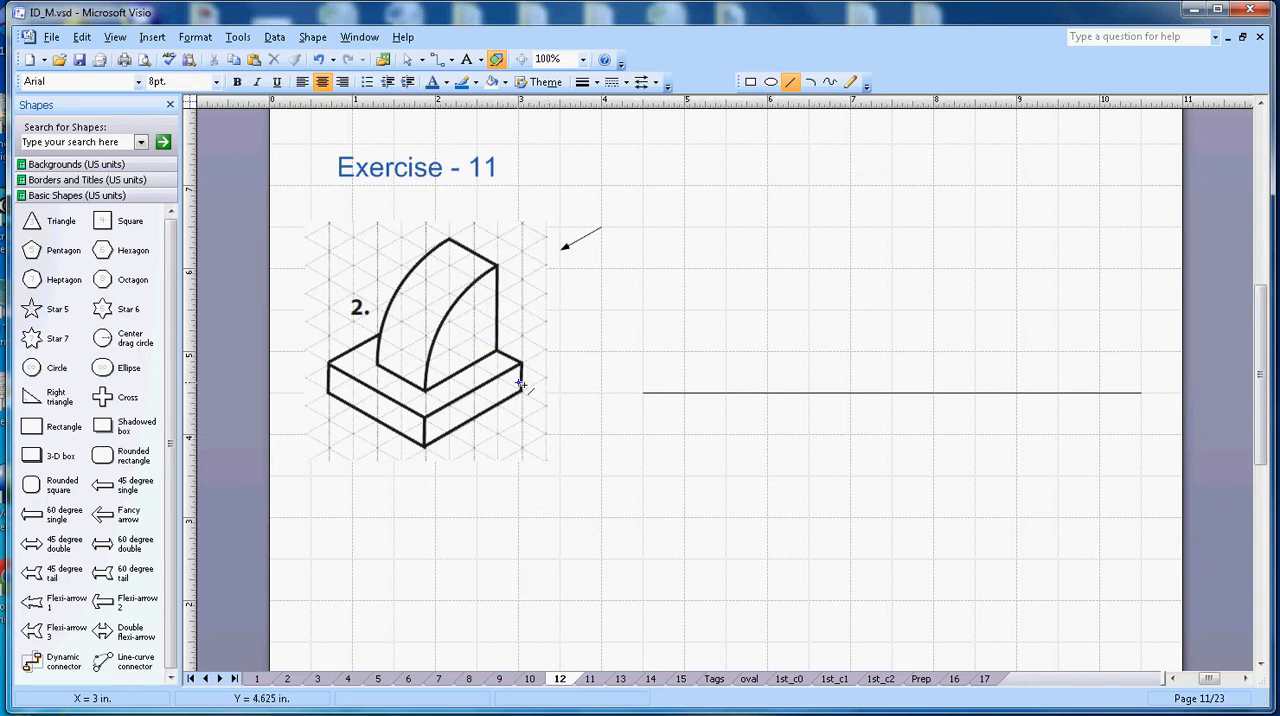
{"action": "mouse_move", "coordinate": [566, 380]}
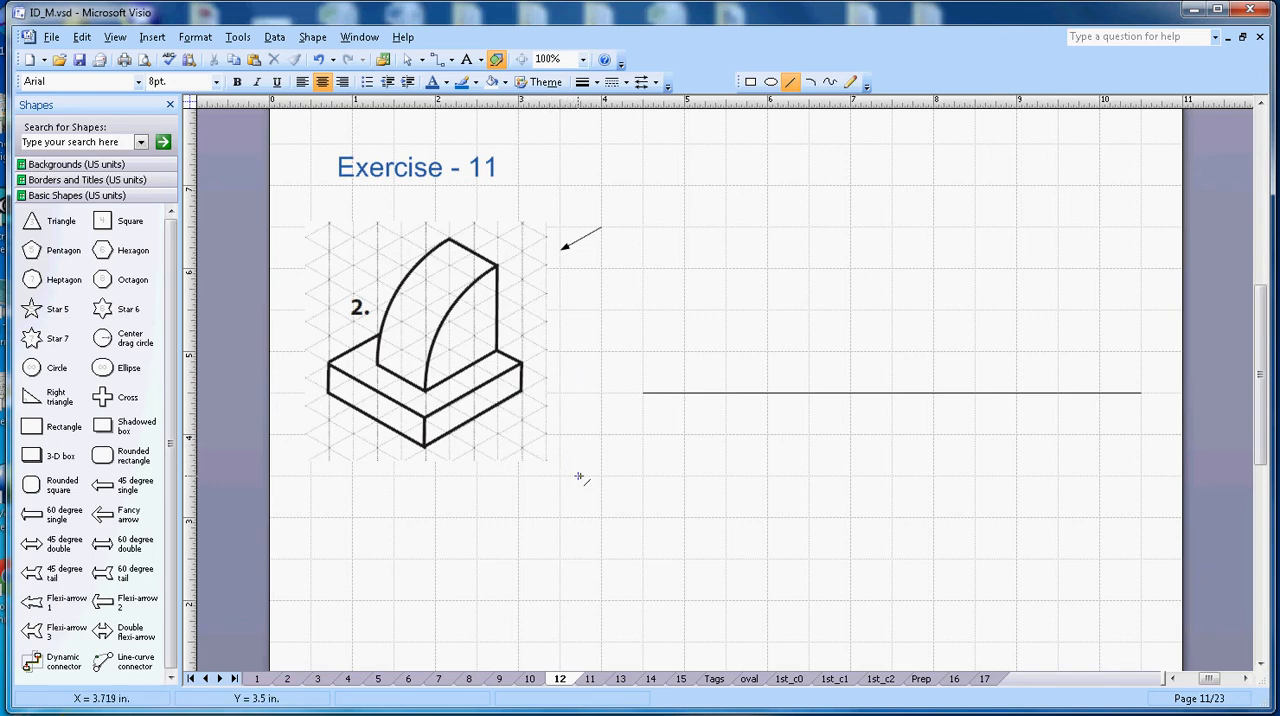
{"action": "left_click_drag", "start_coordinate": [518, 434], "coordinate": [576, 476]}
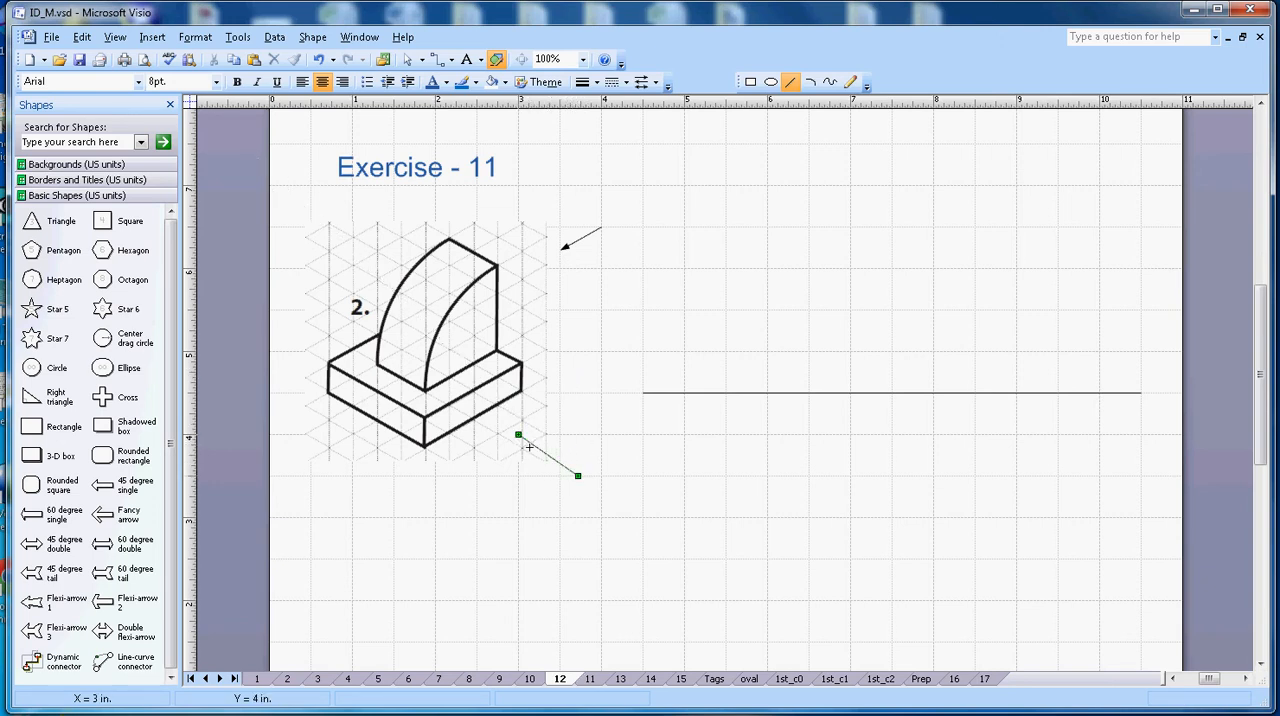
{"action": "left_click", "coordinate": [664, 82]}
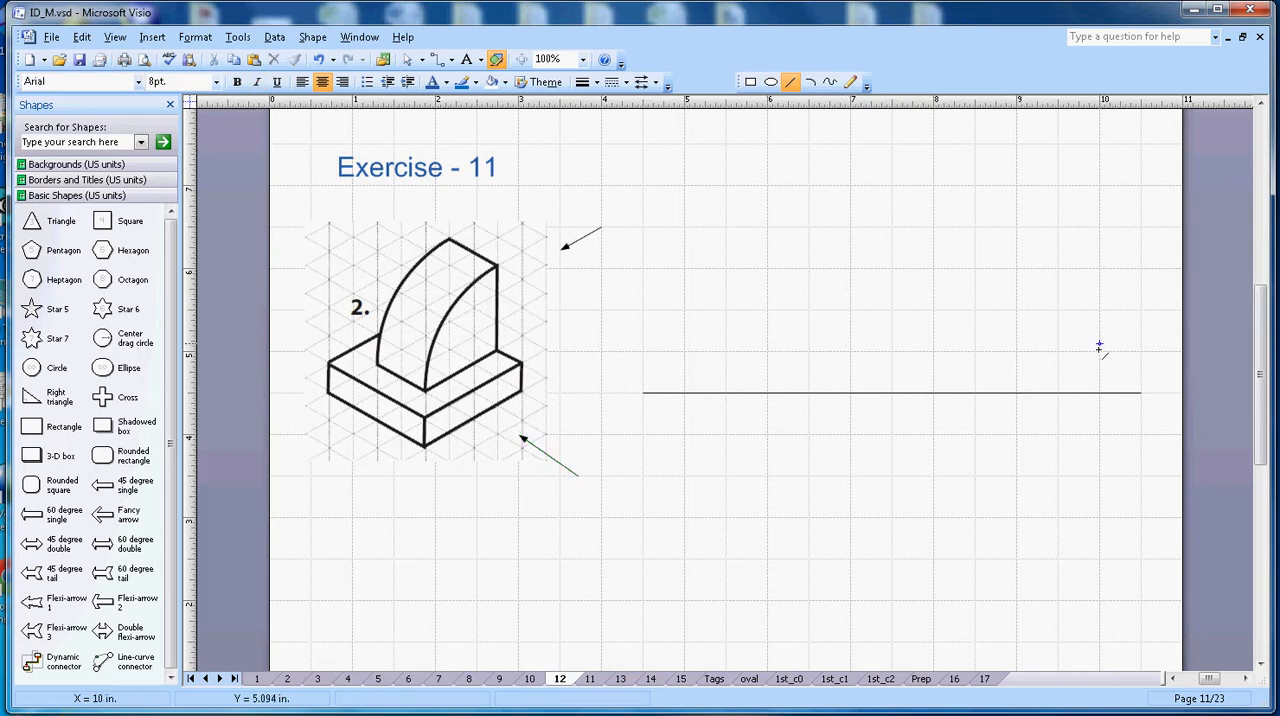
{"action": "mouse_move", "coordinate": [1102, 356]}
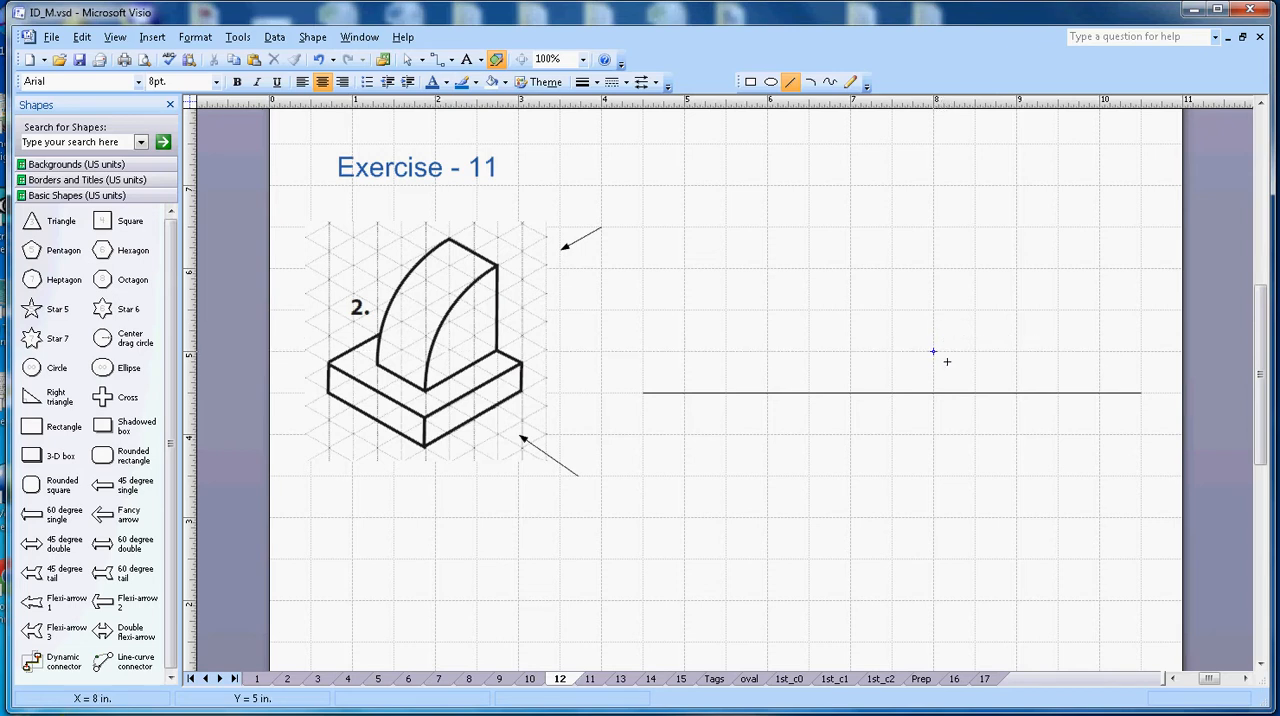
Step: Draw the wide base rectangle of the front view at the upper right of the page
{"action": "left_click_drag", "start_coordinate": [932, 312], "coordinate": [1100, 352]}
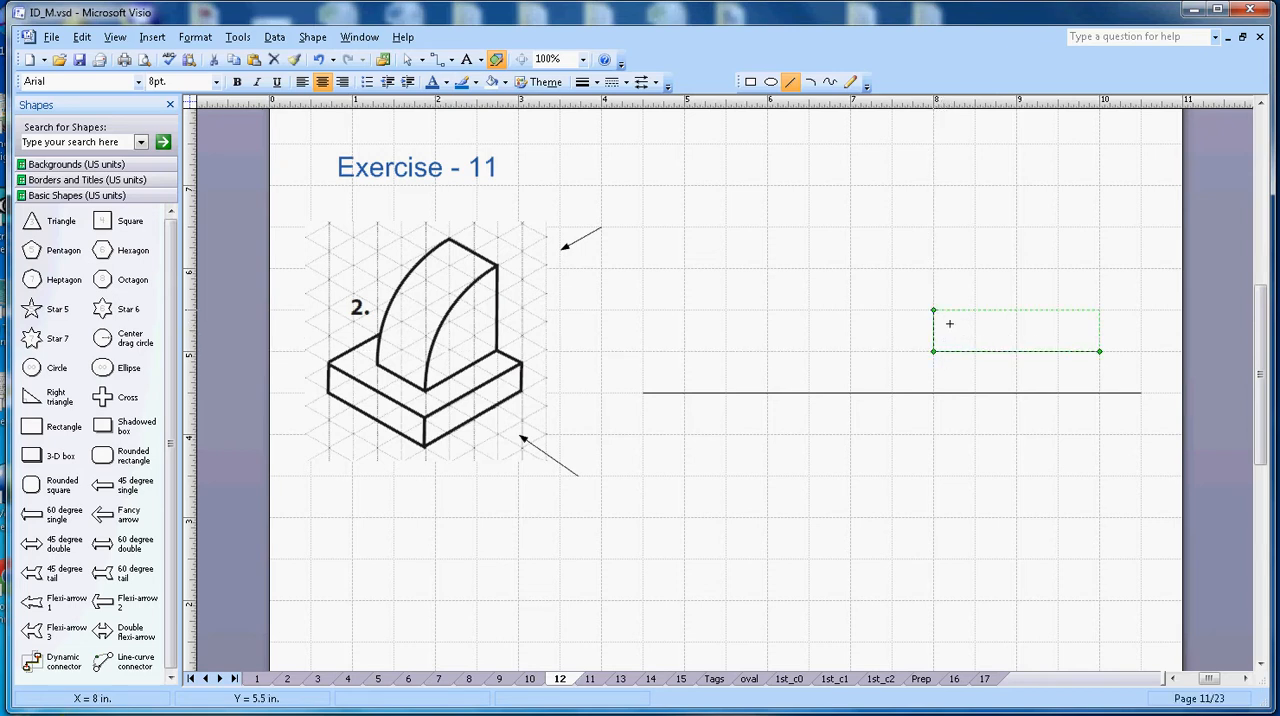
{"action": "mouse_move", "coordinate": [1116, 324]}
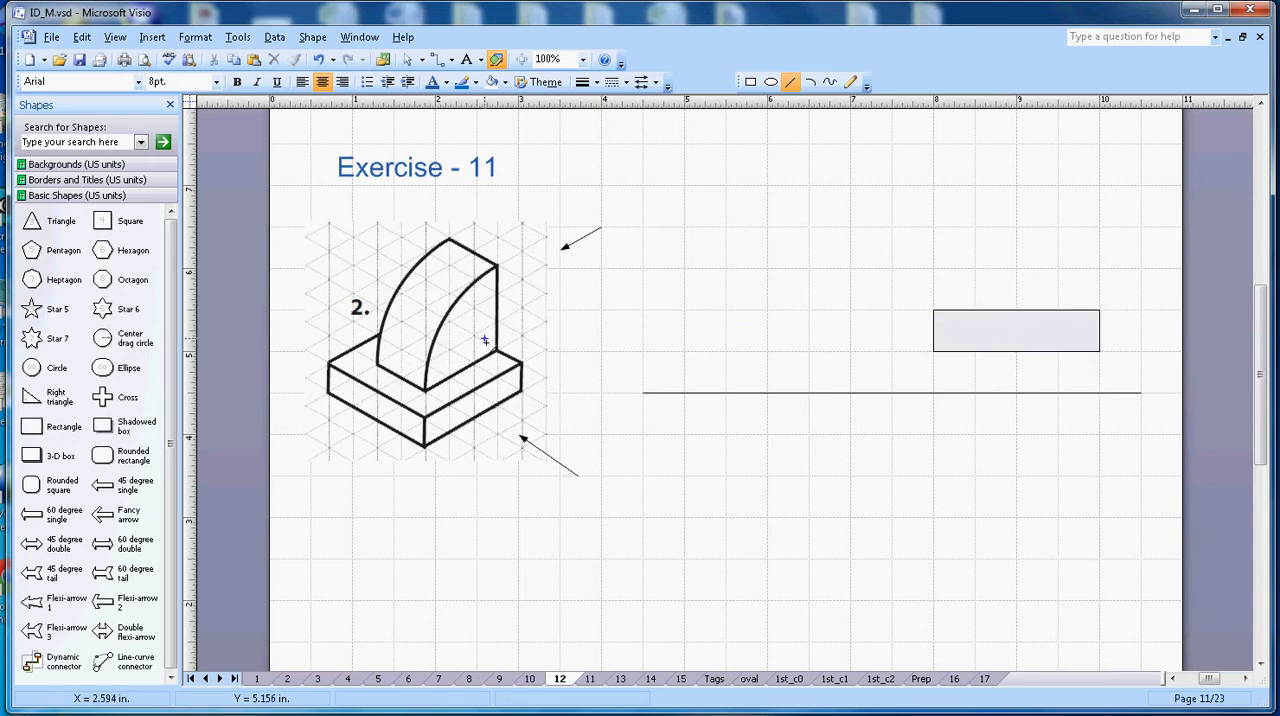
{"action": "mouse_move", "coordinate": [1100, 312]}
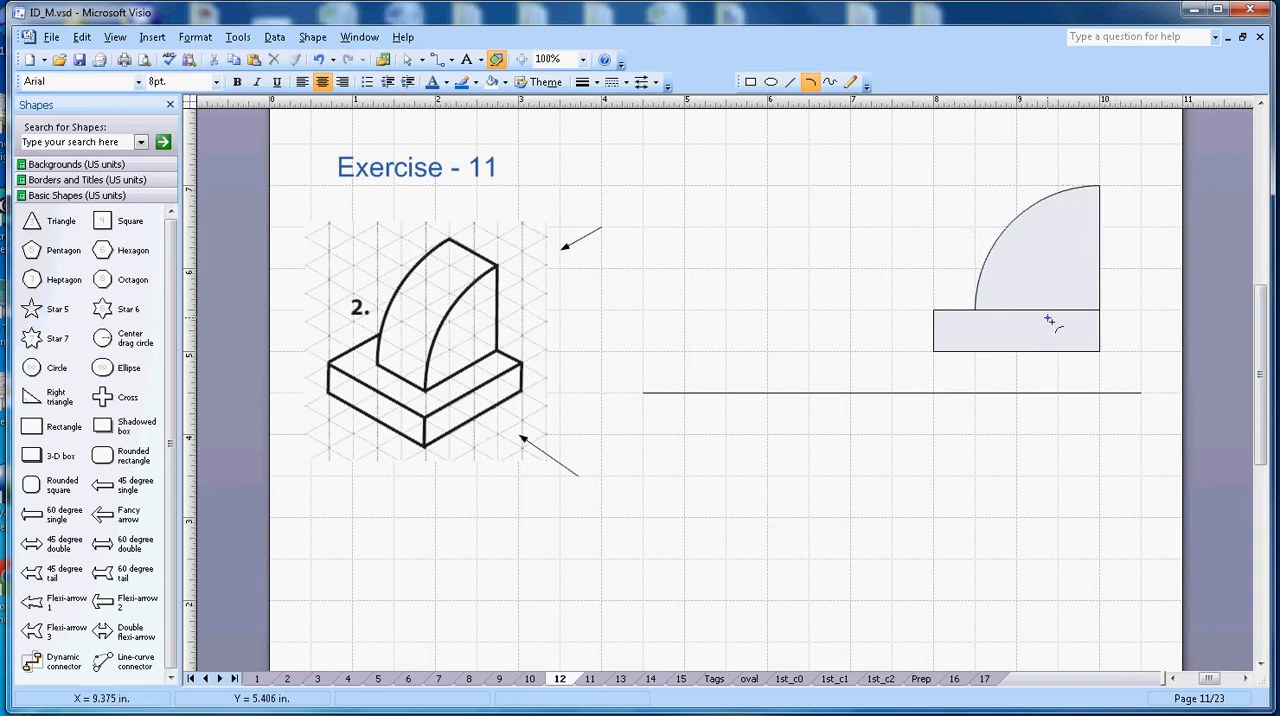
{"action": "mouse_move", "coordinate": [540, 372]}
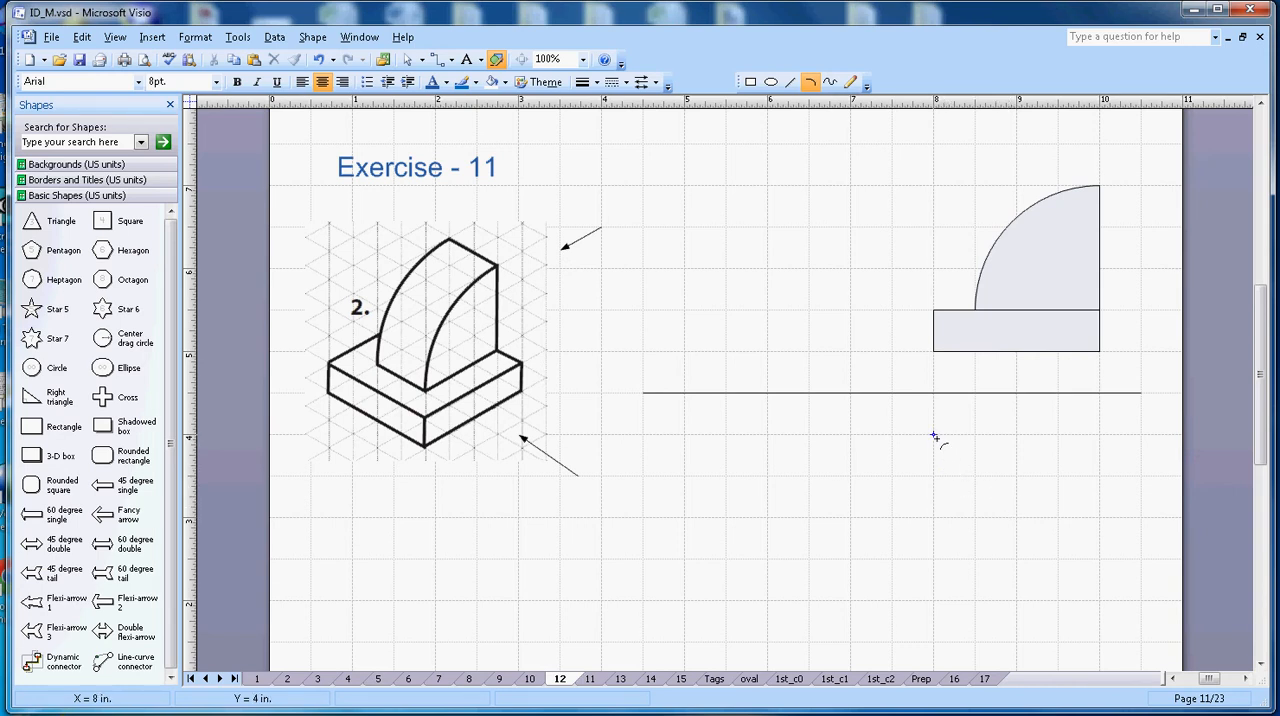
{"action": "mouse_move", "coordinate": [932, 434]}
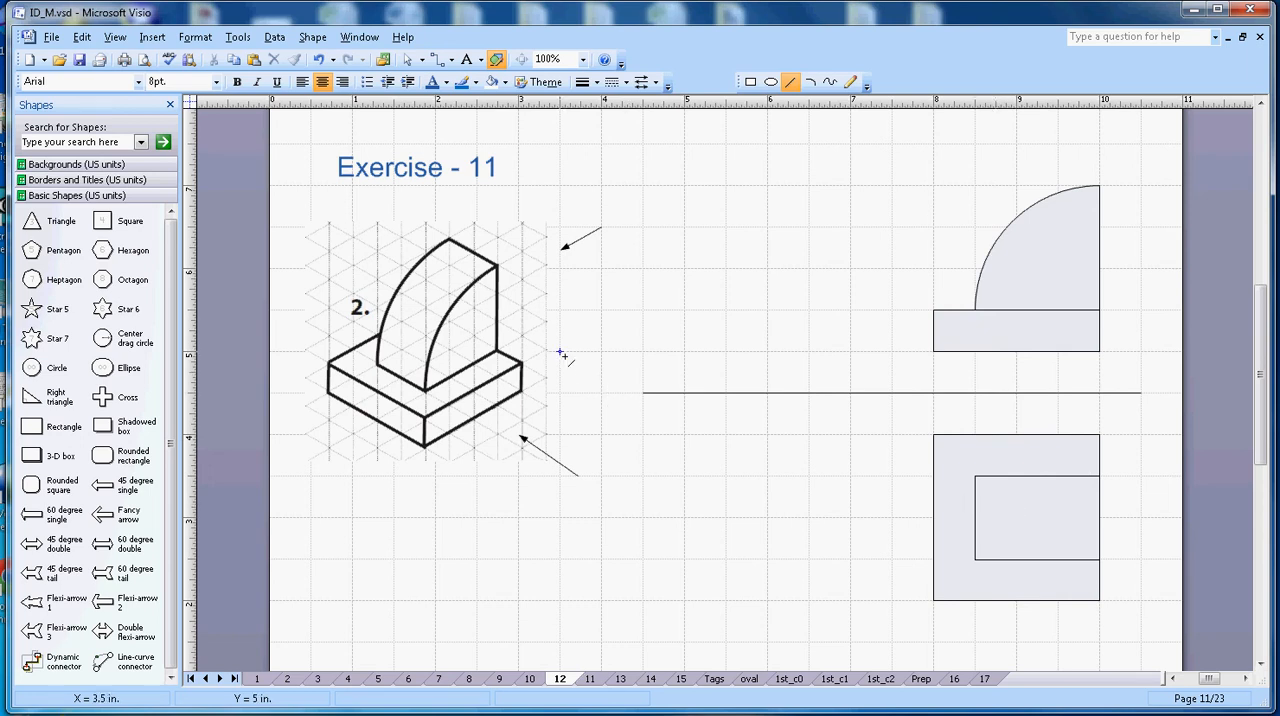
{"action": "mouse_move", "coordinate": [732, 312]}
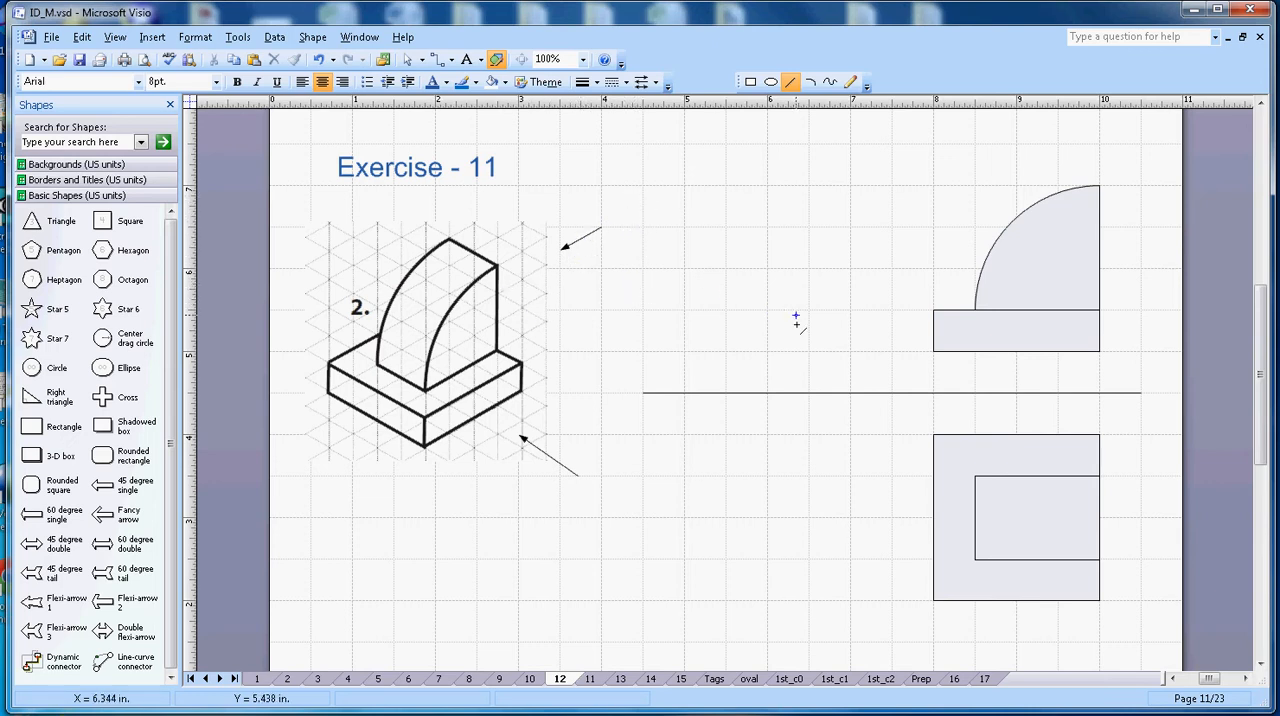
{"action": "mouse_move", "coordinate": [664, 316]}
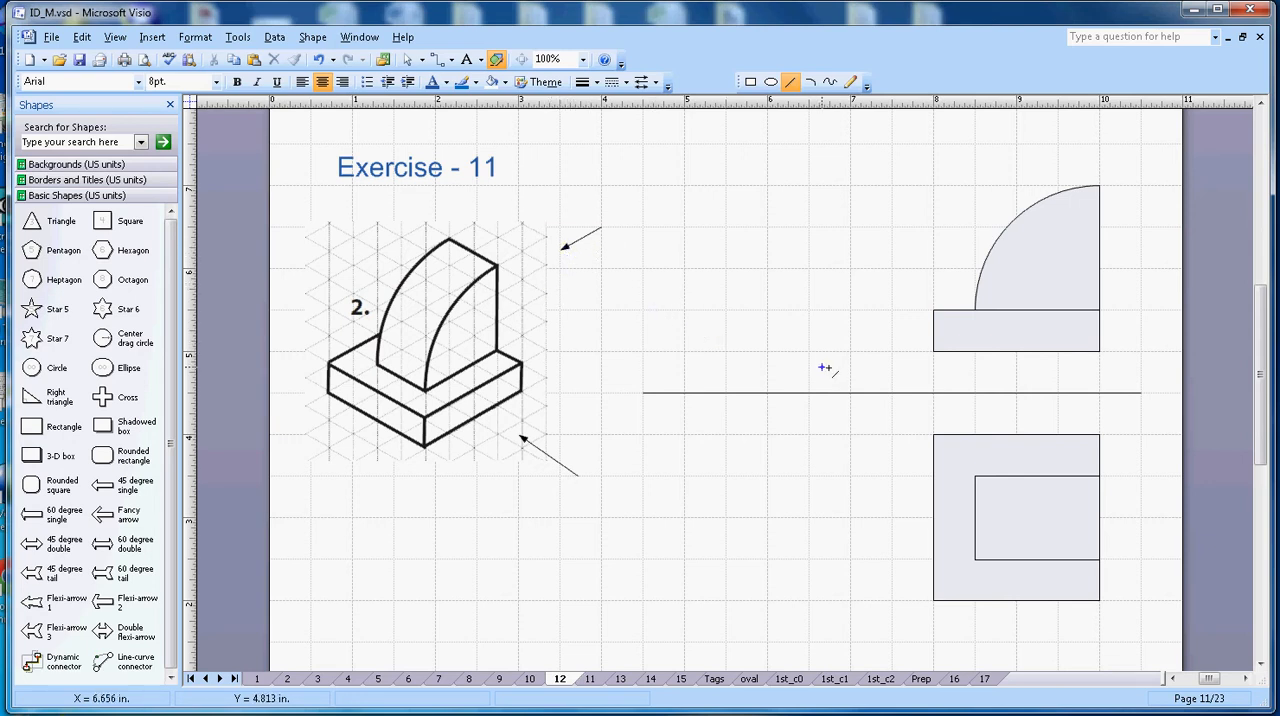
{"action": "mouse_move", "coordinate": [848, 354]}
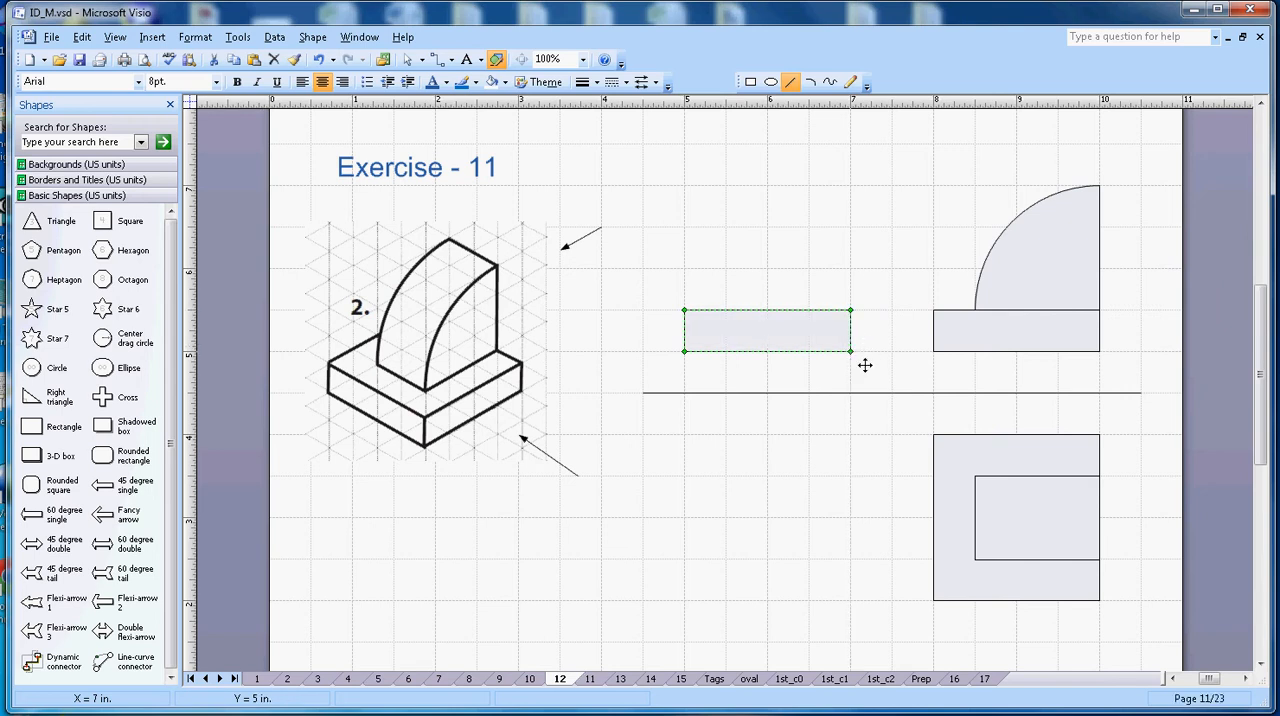
{"action": "mouse_move", "coordinate": [498, 344]}
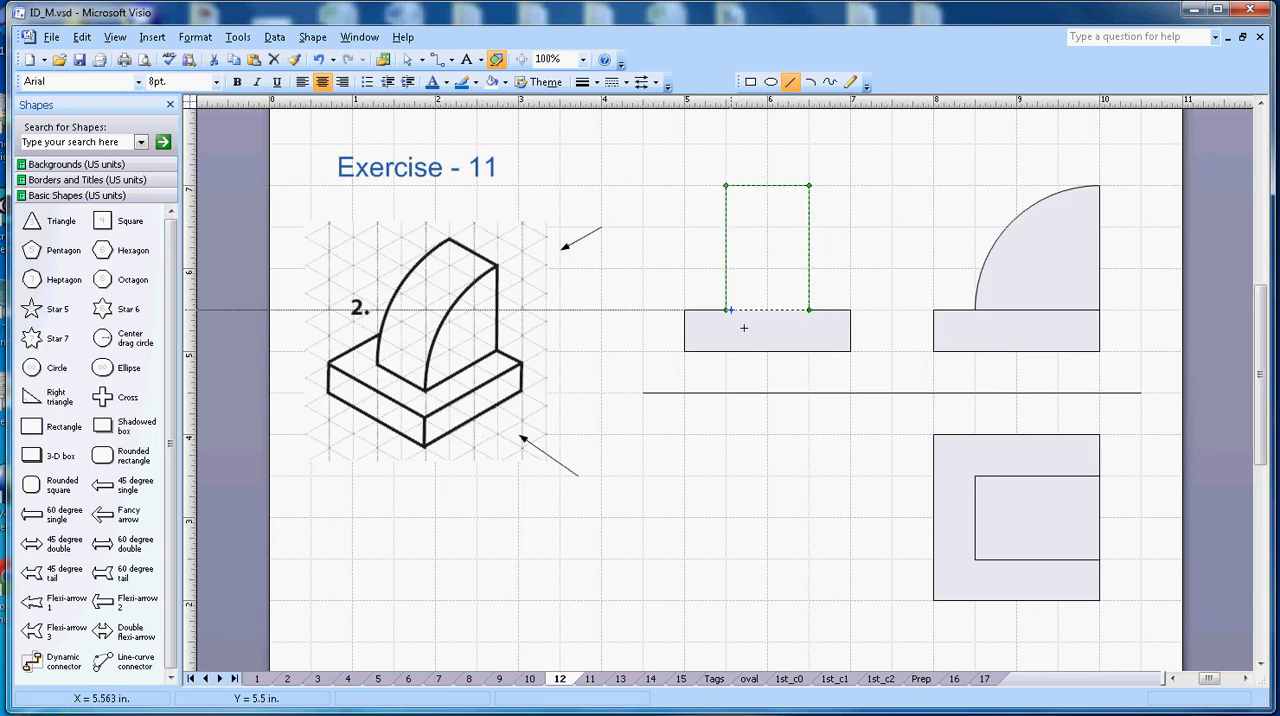
Step: Finish the side view's tall block on its base and clear the selection
{"action": "left_click", "coordinate": [826, 530]}
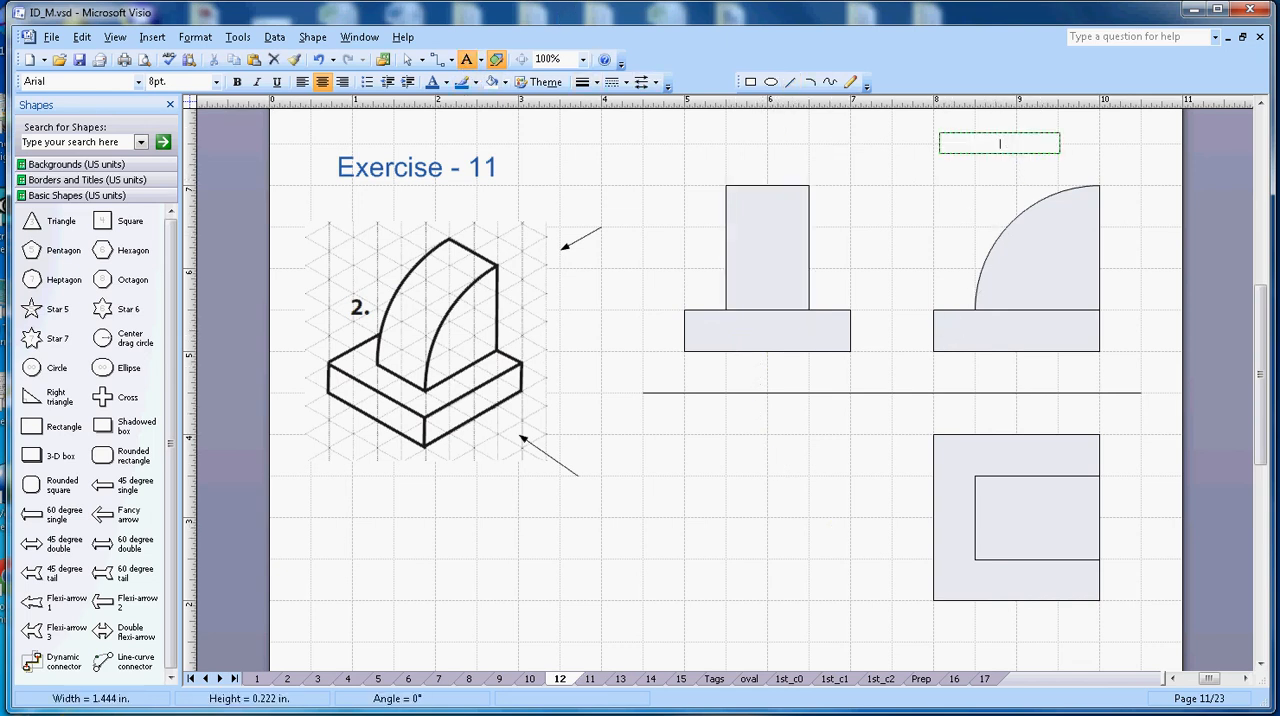
Step: Caption the views 'Front View', 'Top View' and 'RH side view' and deselect
{"action": "type", "text": "Front View"}
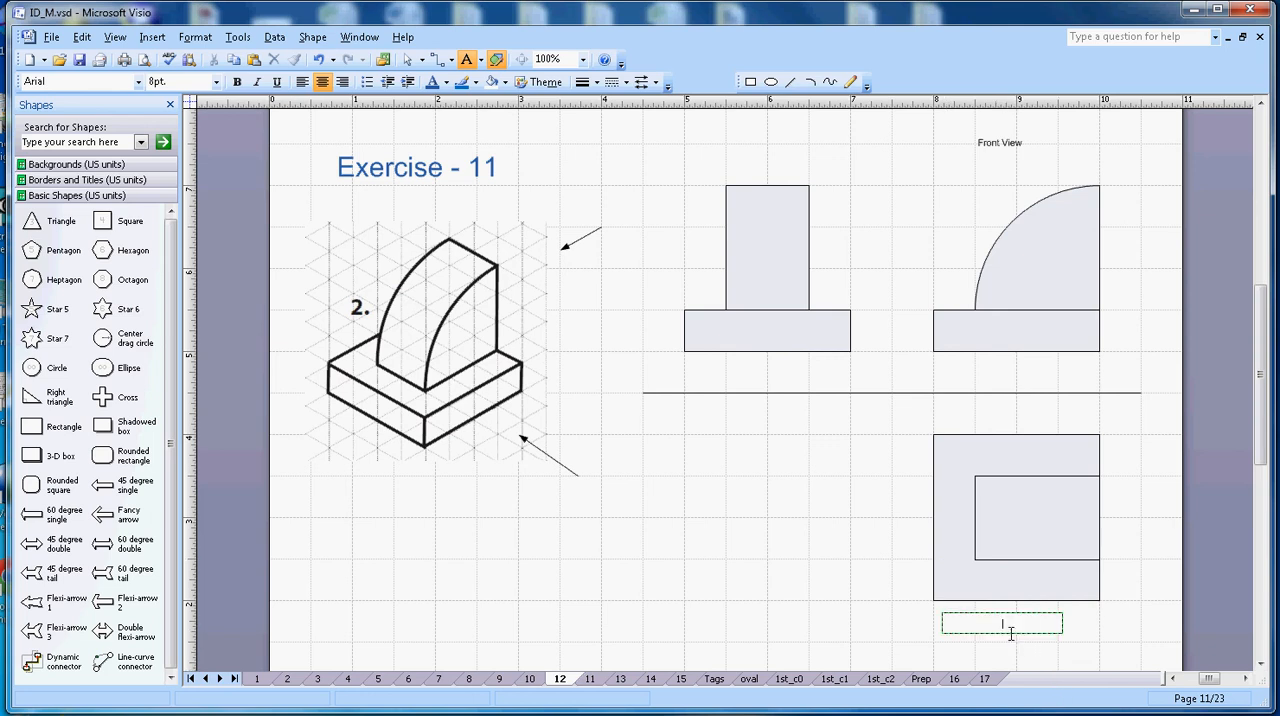
{"action": "type", "text": "Top View"}
{"action": "type", "text": "R"}
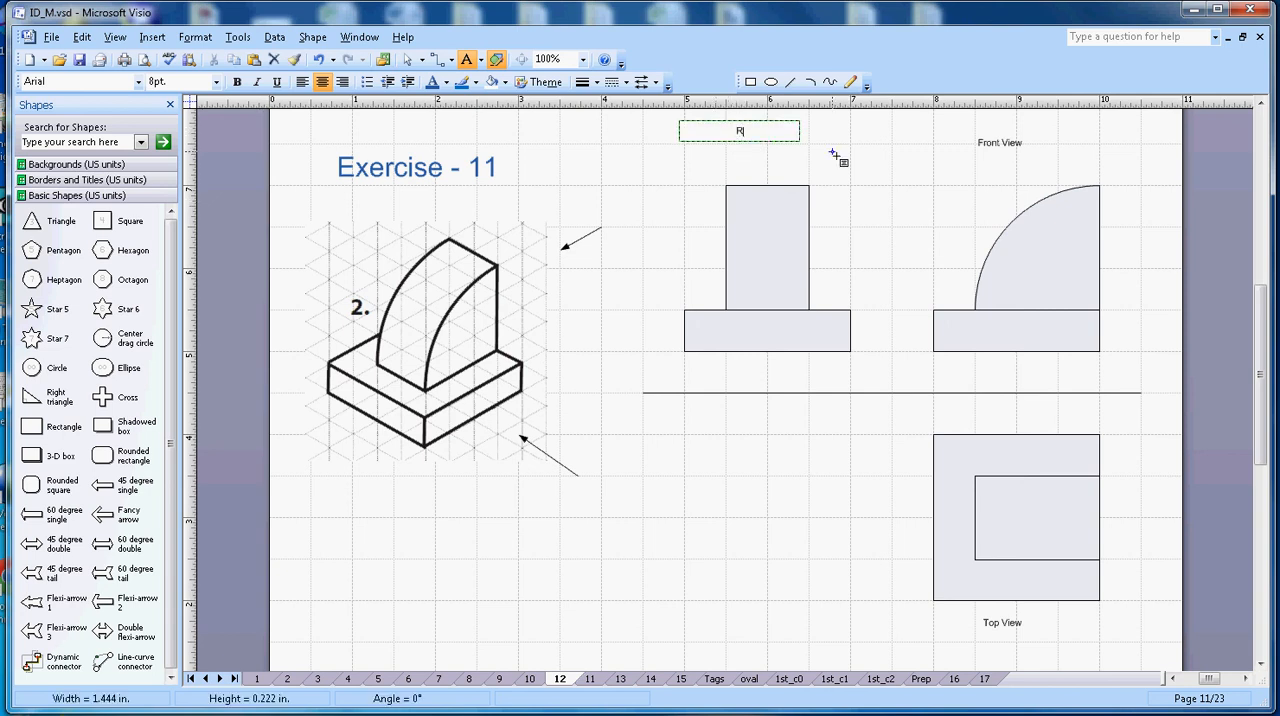
{"action": "type", "text": "H side view"}
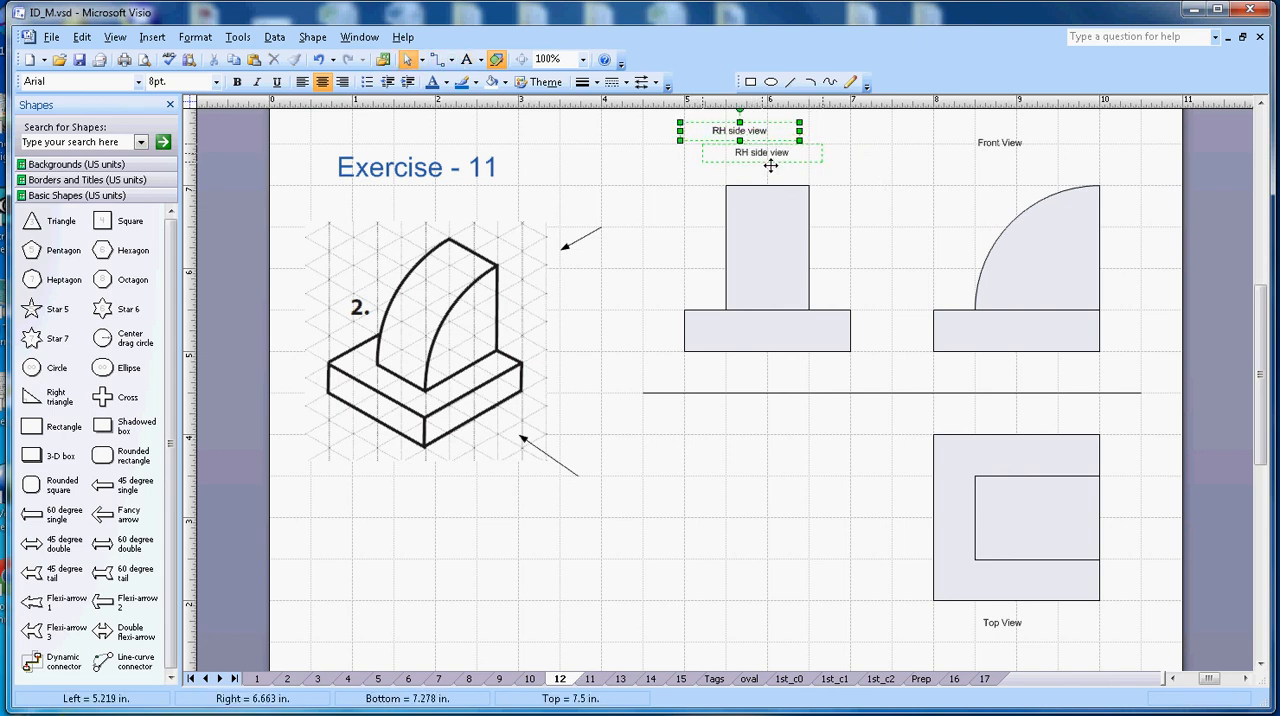
{"action": "left_click", "coordinate": [824, 528]}
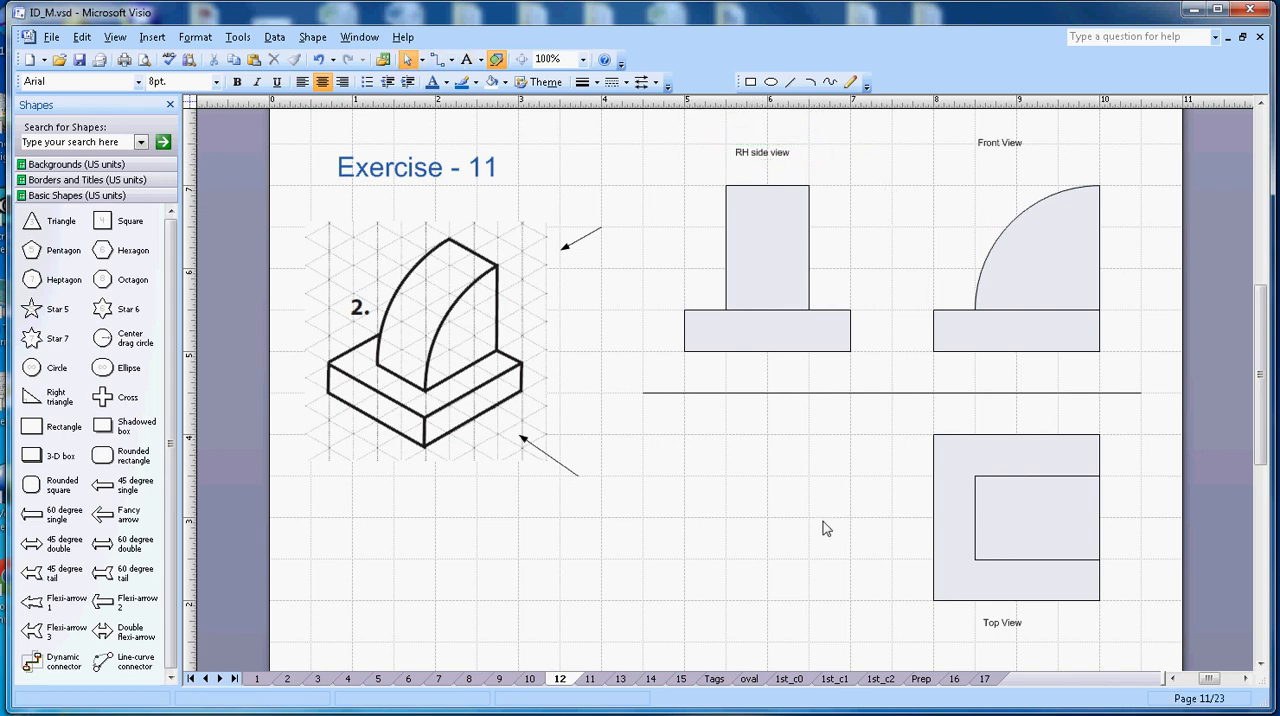